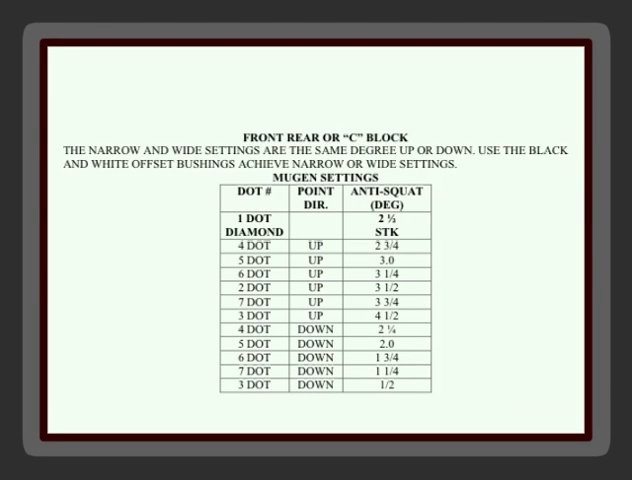
- Highlight the 5 DOT, UP, 3.0 degree row in the Mugen anti-squat table
left_click(330, 271)
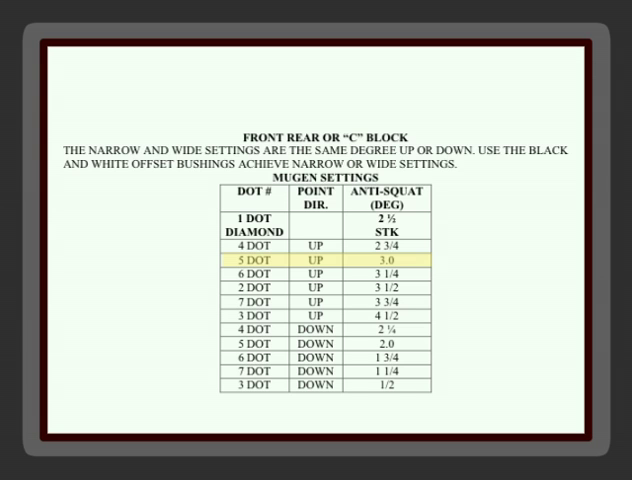